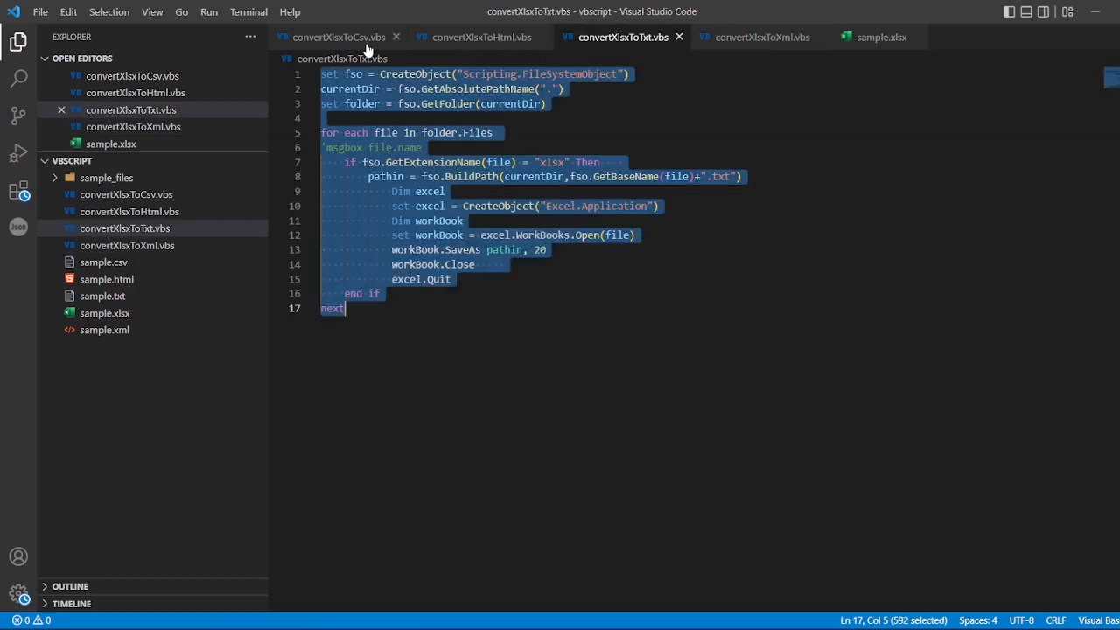
View convertXlsxToCsv.vbs, then sample.xlsx, which shows as an empty page
{"action": "left_click", "coordinate": [338, 37]}
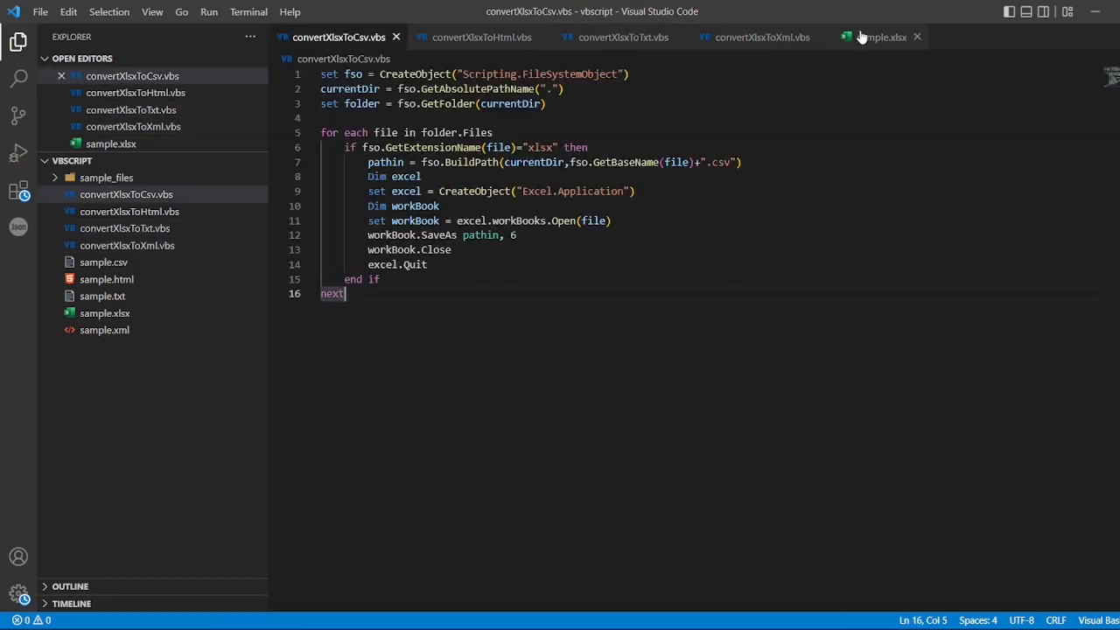
{"action": "left_click", "coordinate": [878, 36]}
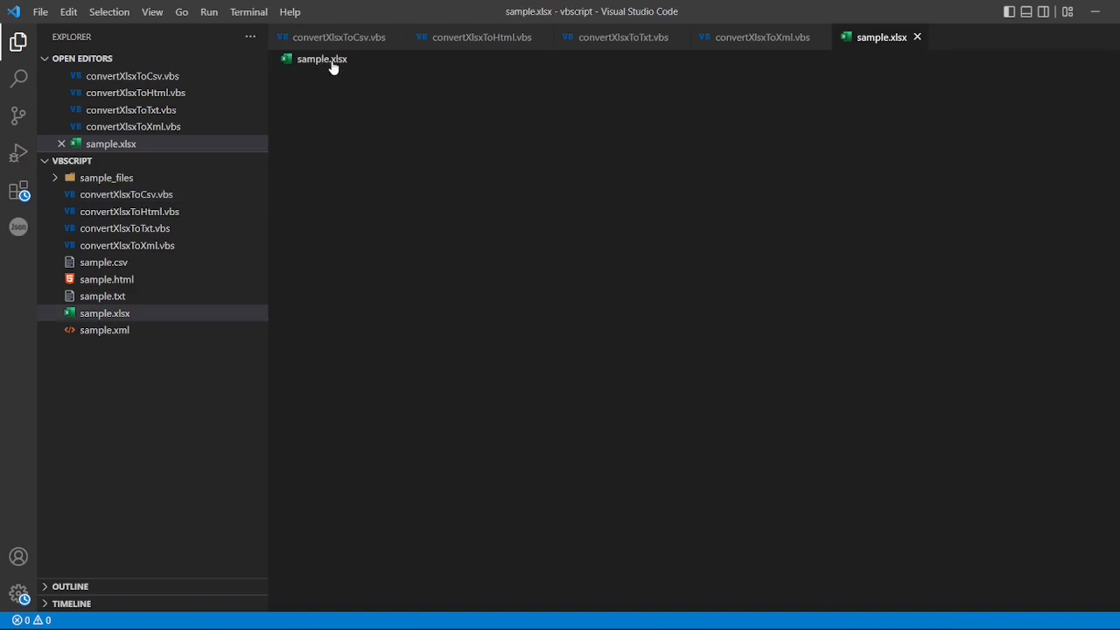
{"action": "mouse_move", "coordinate": [322, 60]}
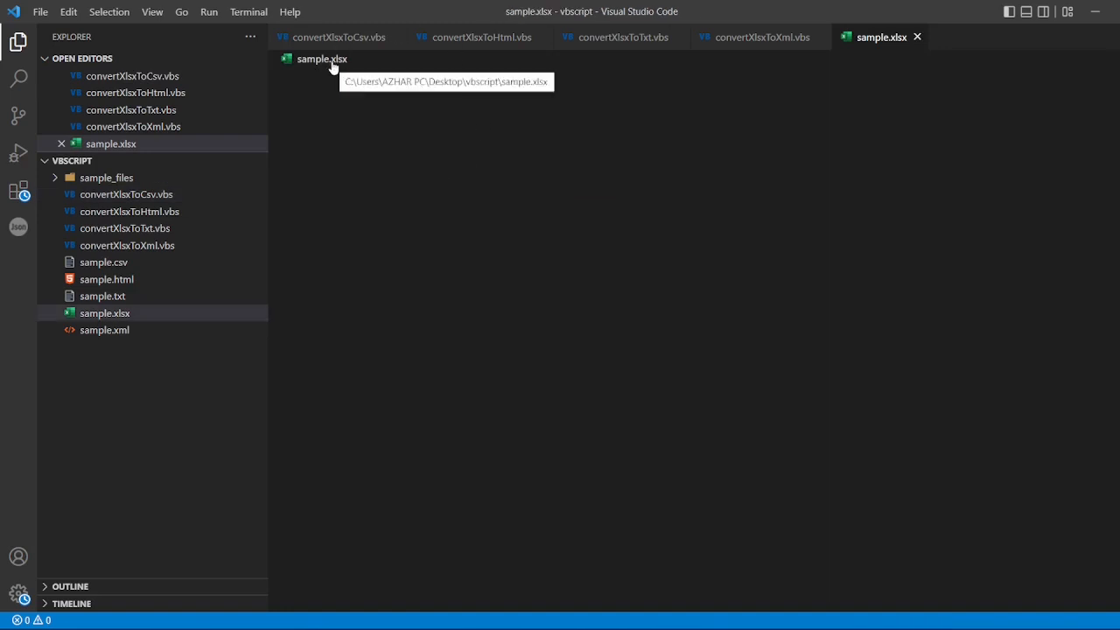
{"action": "mouse_move", "coordinate": [529, 217]}
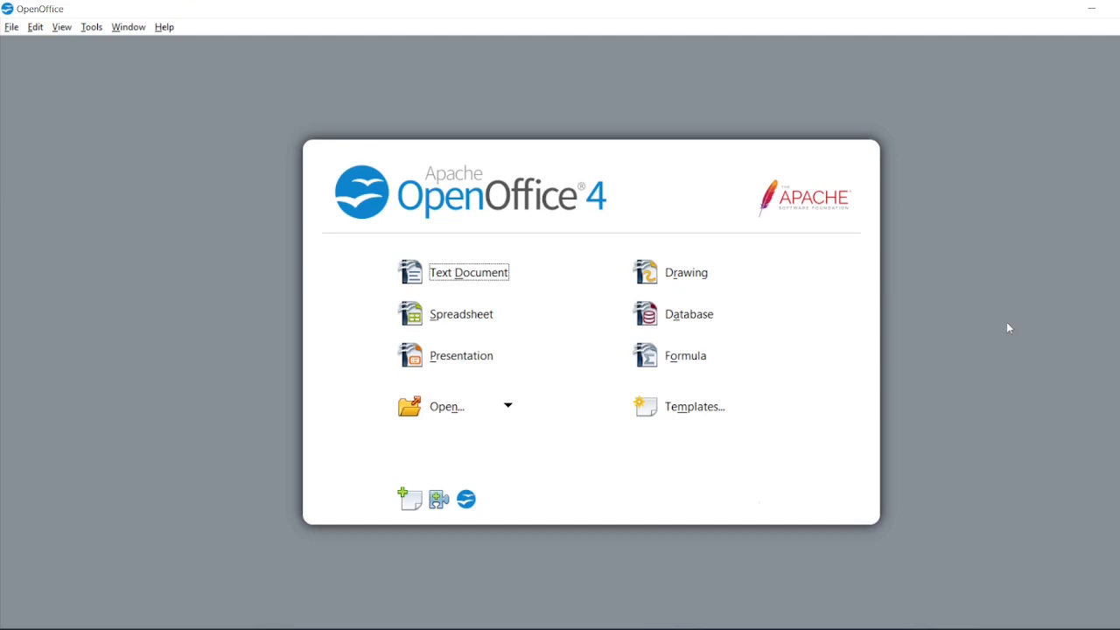
{"action": "mouse_move", "coordinate": [542, 136]}
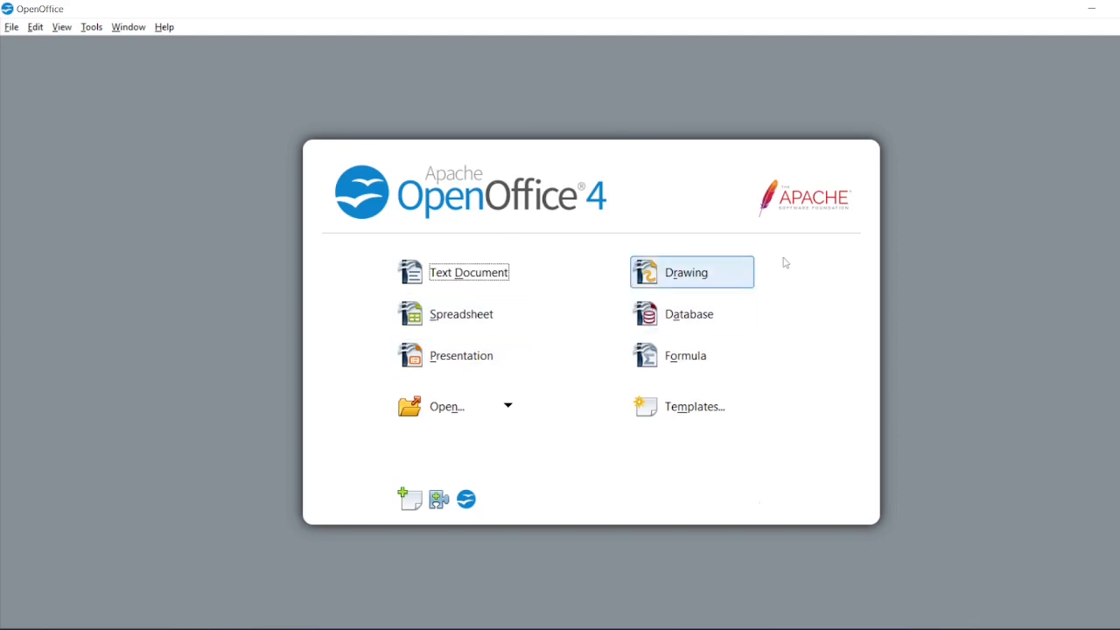
{"action": "mouse_move", "coordinate": [803, 252]}
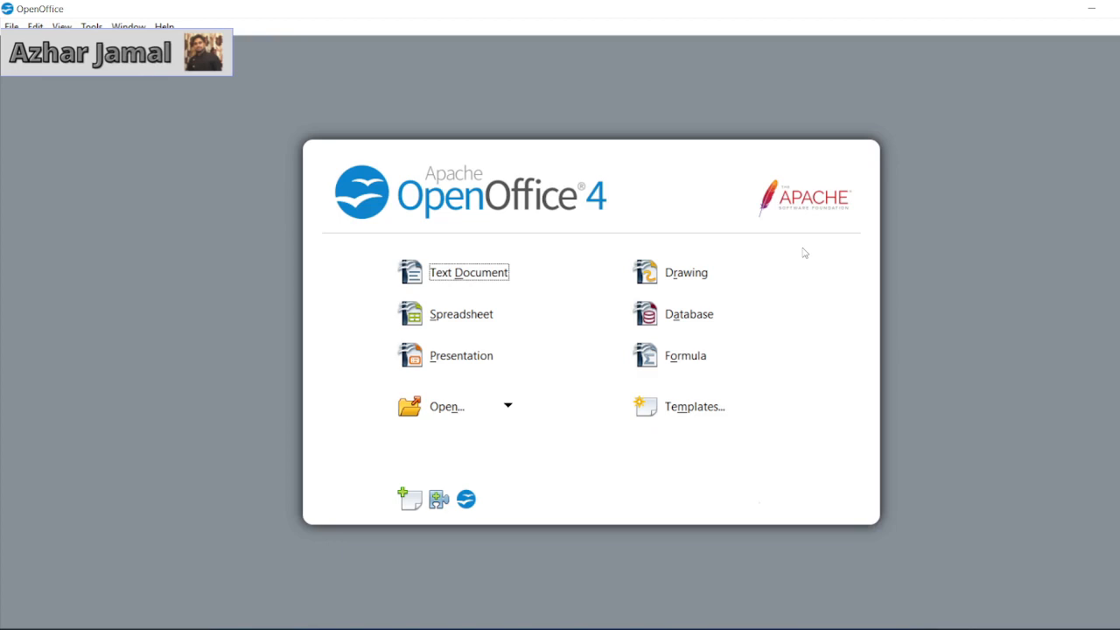
{"action": "mouse_move", "coordinate": [576, 411]}
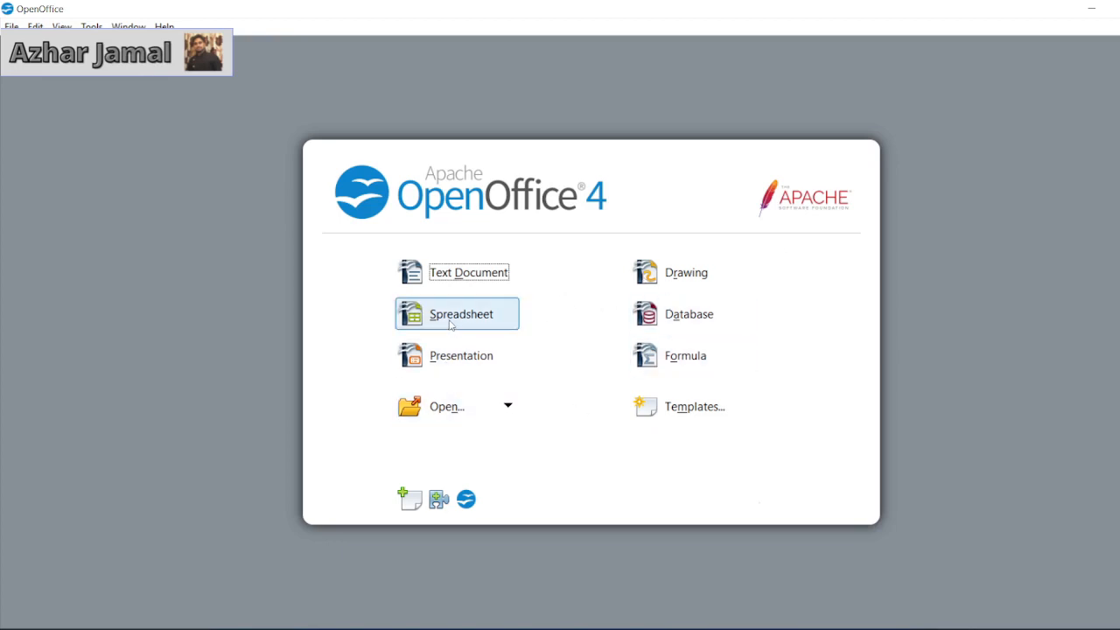
{"action": "mouse_move", "coordinate": [801, 535]}
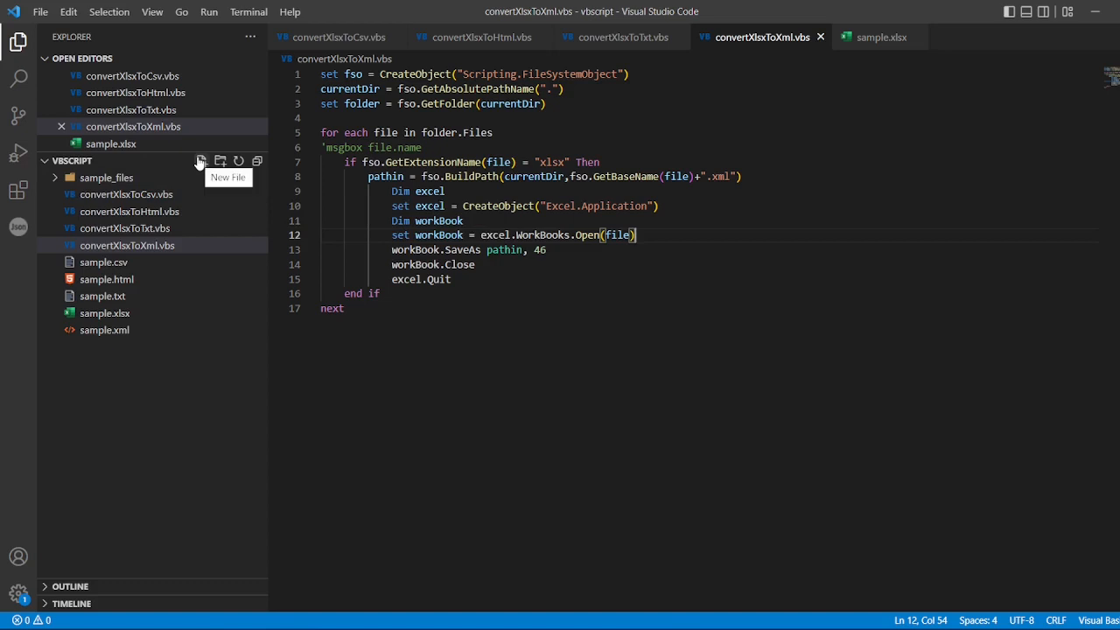
Create a new file named convertXlsxToOds.vbs in the project
{"action": "left_click", "coordinate": [200, 161]}
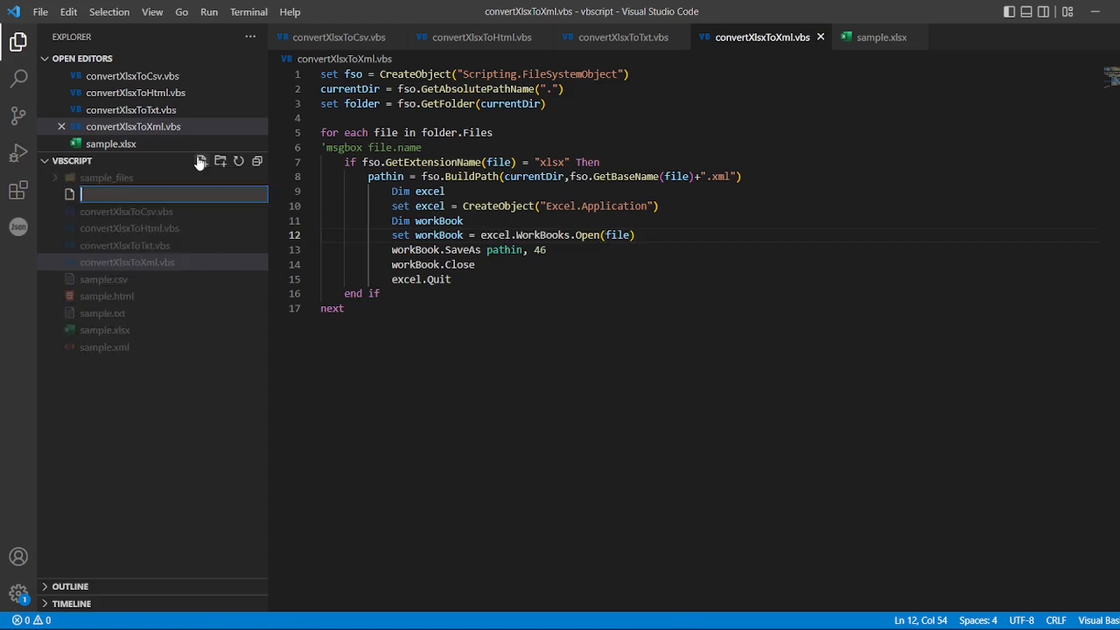
{"action": "type", "text": "convertXlsxT"}
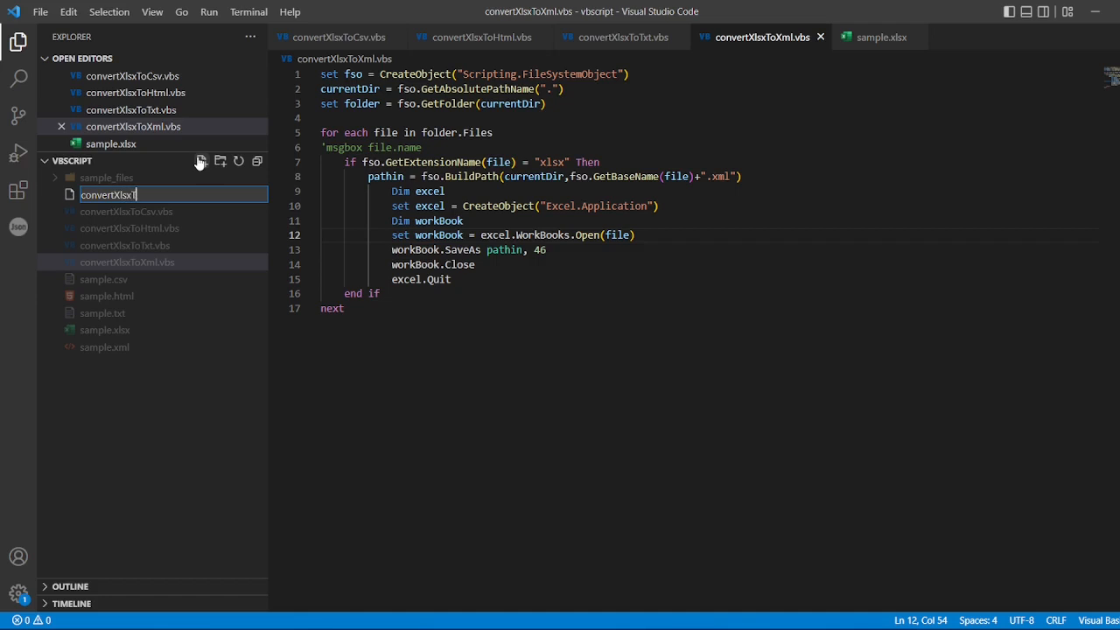
{"action": "type", "text": "oO"}
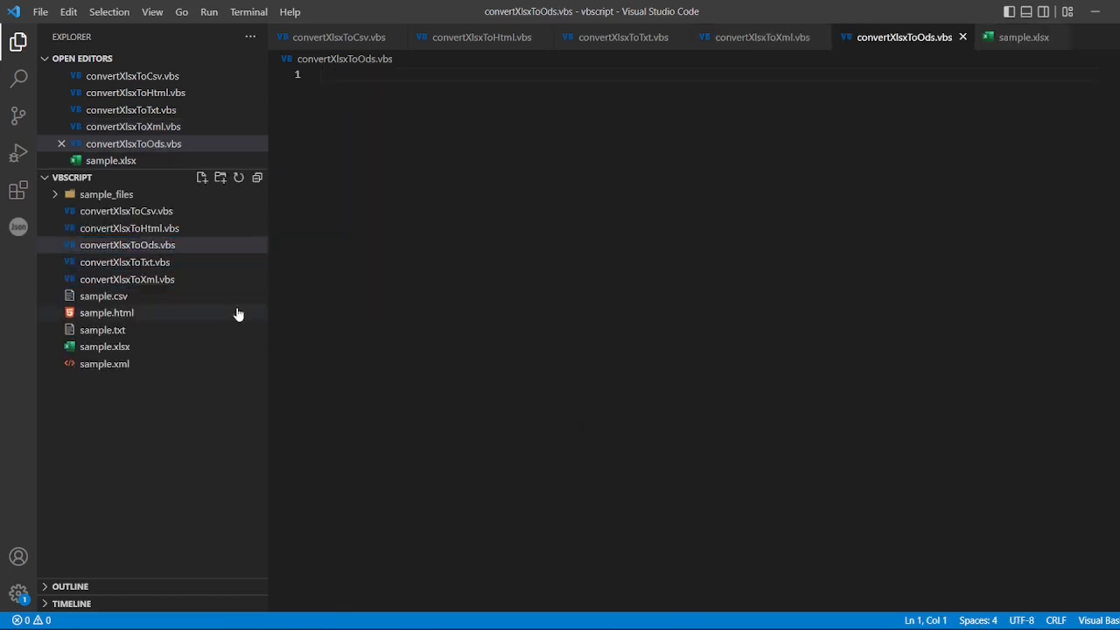
Copy the whole convertXlsxToXml.vbs code into convertXlsxToOds.vbs and save it
{"action": "left_click", "coordinate": [761, 36]}
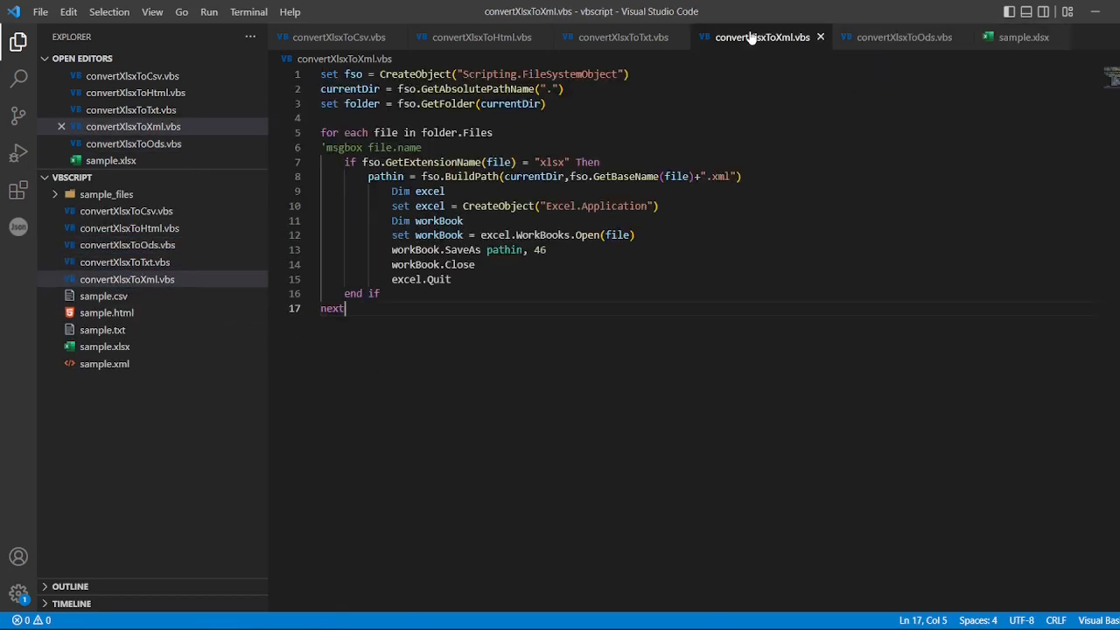
{"action": "key", "text": "ctrl+a"}
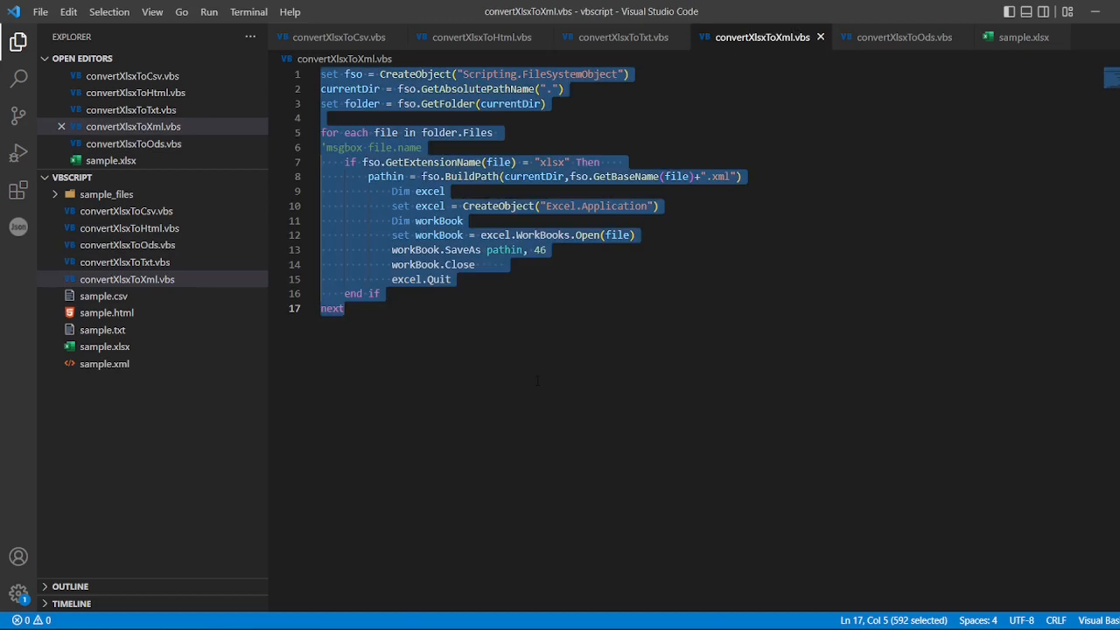
{"action": "left_click", "coordinate": [903, 37]}
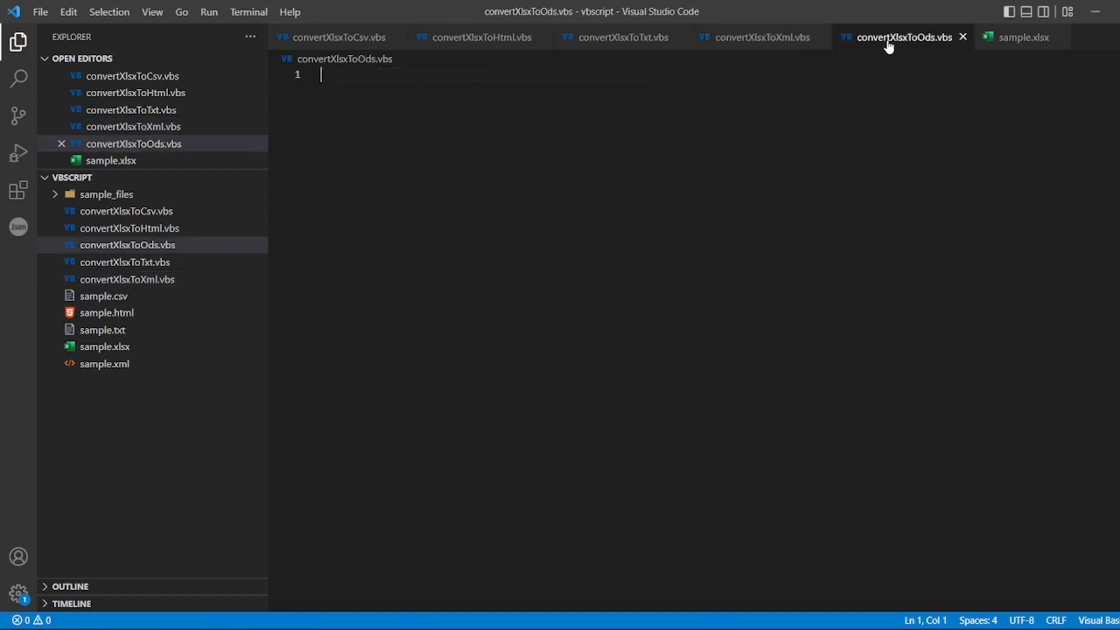
{"action": "type", "text": "set fso = CreateObject(\"Scripting.FileSystemObject\")"}
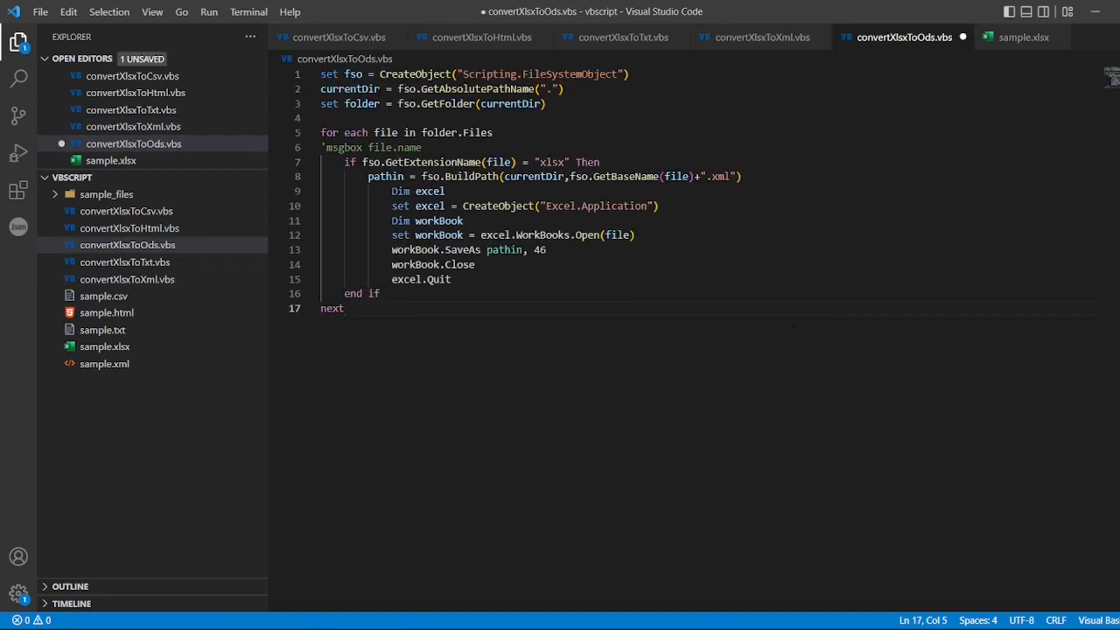
{"action": "key", "text": "ctrl+s"}
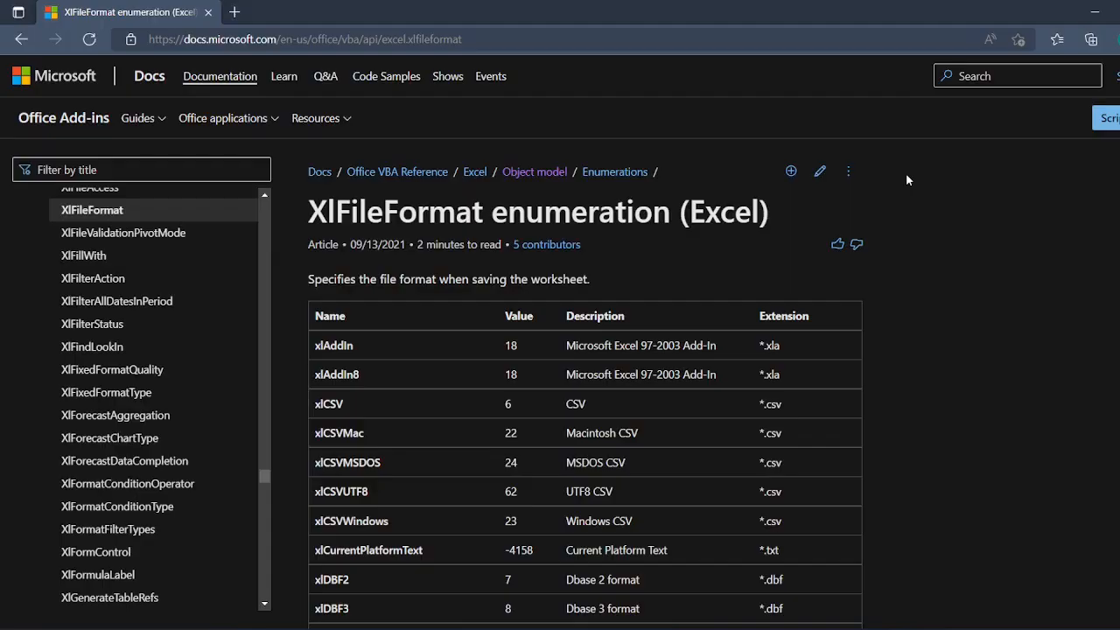
Locate the xlOpenDocumentSpreadsheet row and select its value 60
{"action": "scroll", "scroll_direction": "down", "scroll_amount": 3}
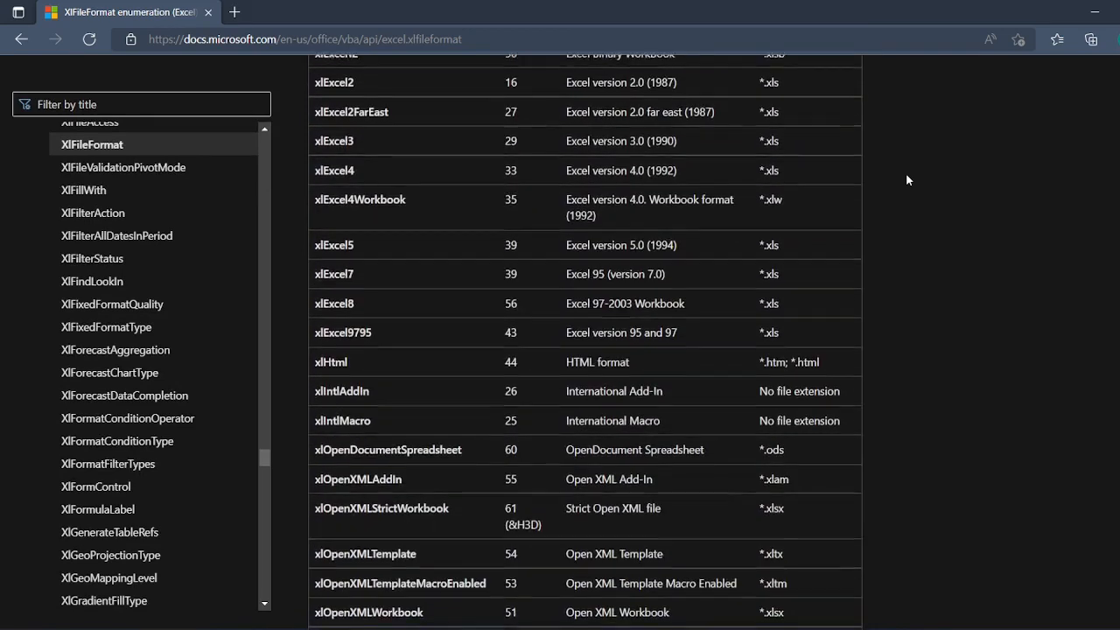
{"action": "scroll", "scroll_direction": "down", "scroll_amount": 3}
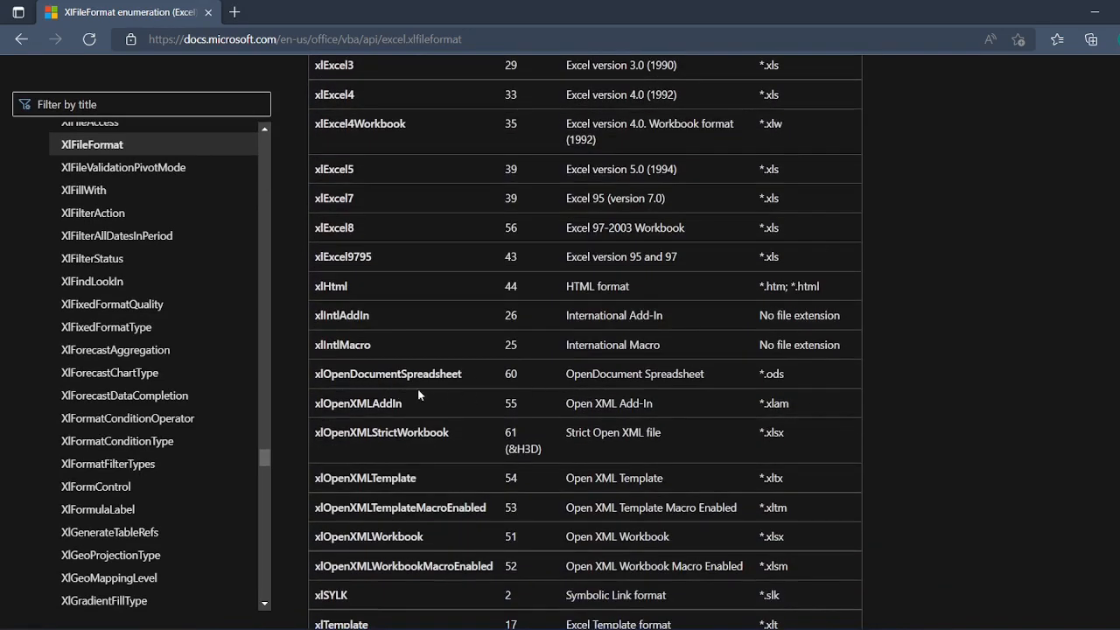
{"action": "mouse_move", "coordinate": [717, 380]}
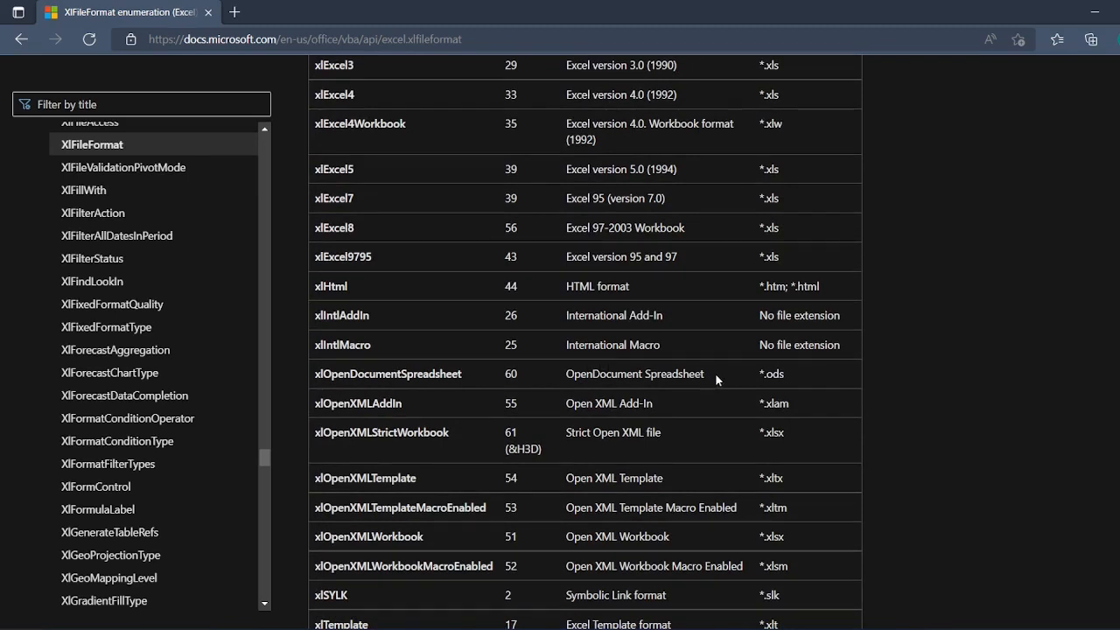
{"action": "double_click", "coordinate": [633, 375]}
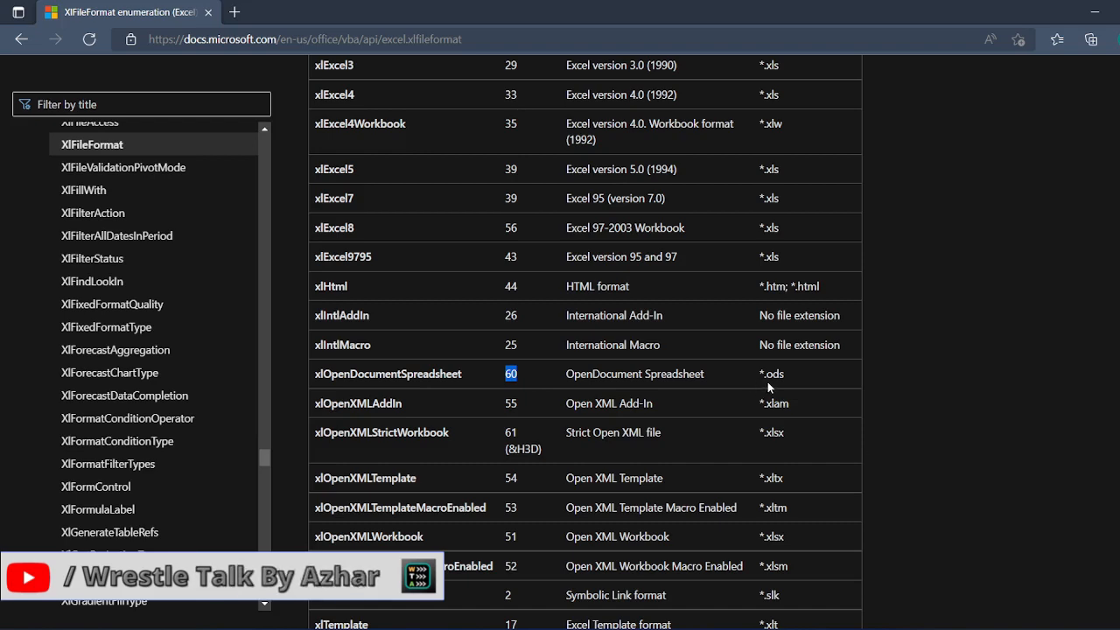
{"action": "mouse_move", "coordinate": [749, 627]}
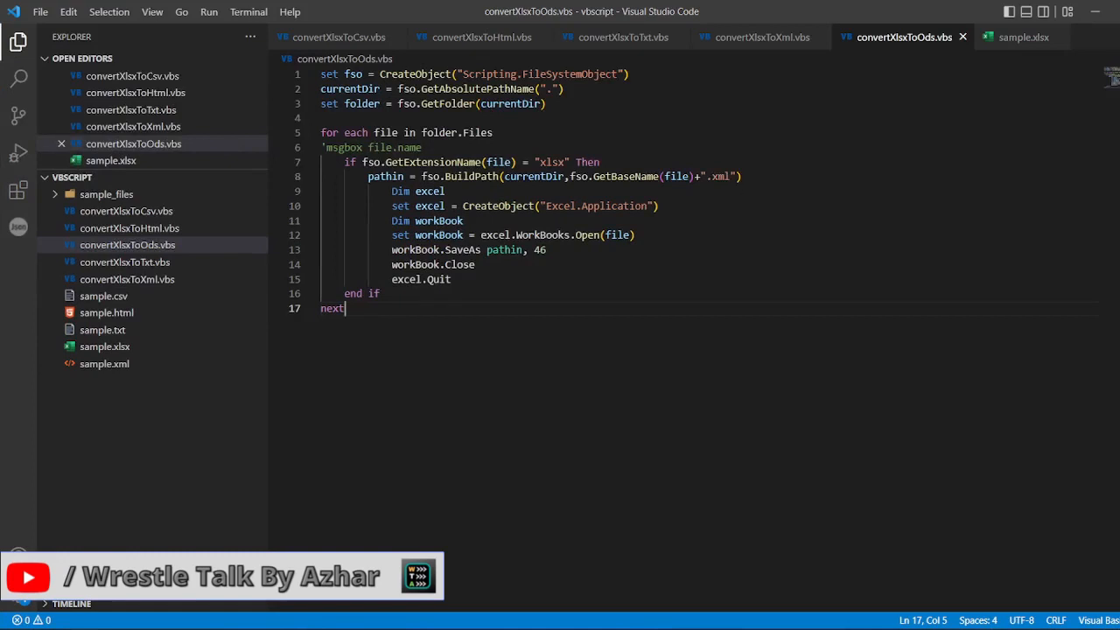
Change the output extension to .ods and the SaveAs format from 46 to 60
{"action": "type", "text": "ods"}
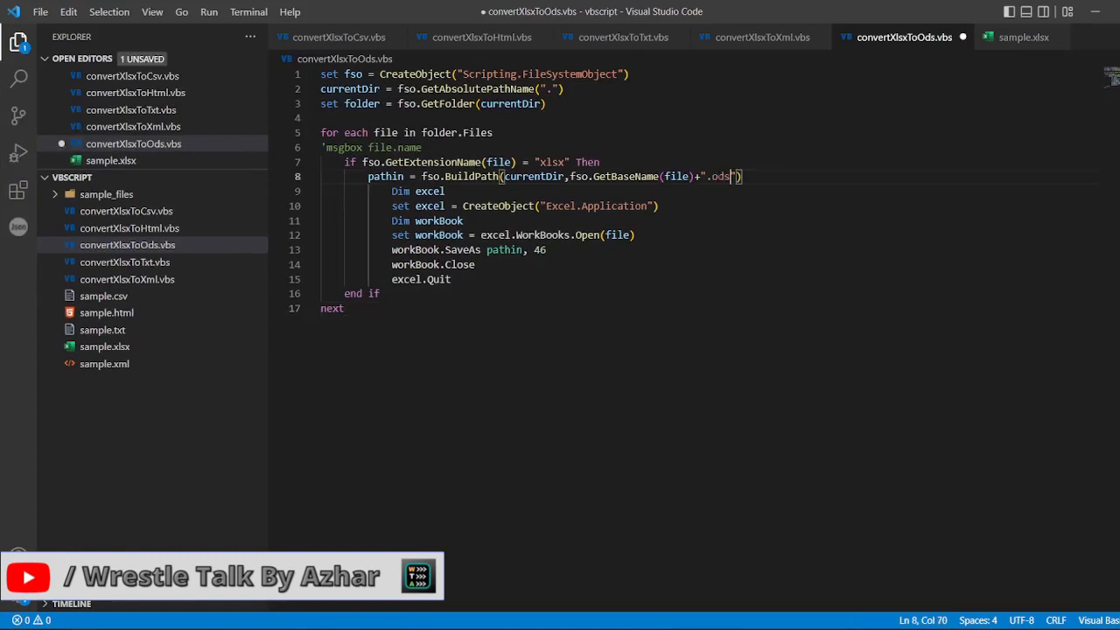
{"action": "double_click", "coordinate": [539, 248]}
{"action": "type", "text": "0"}
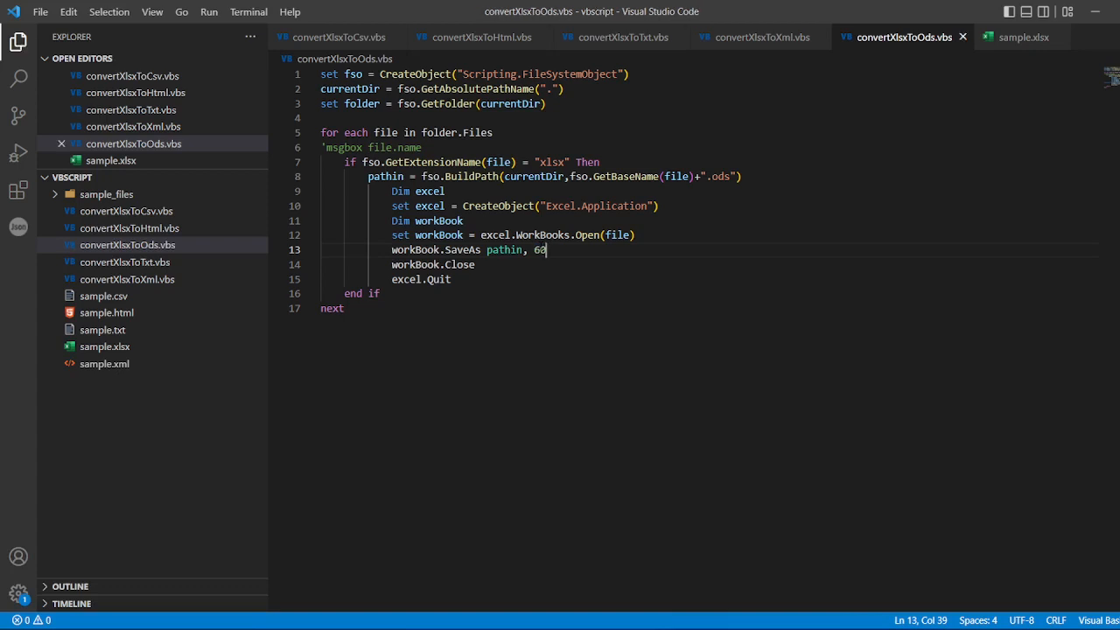
{"action": "mouse_move", "coordinate": [857, 63]}
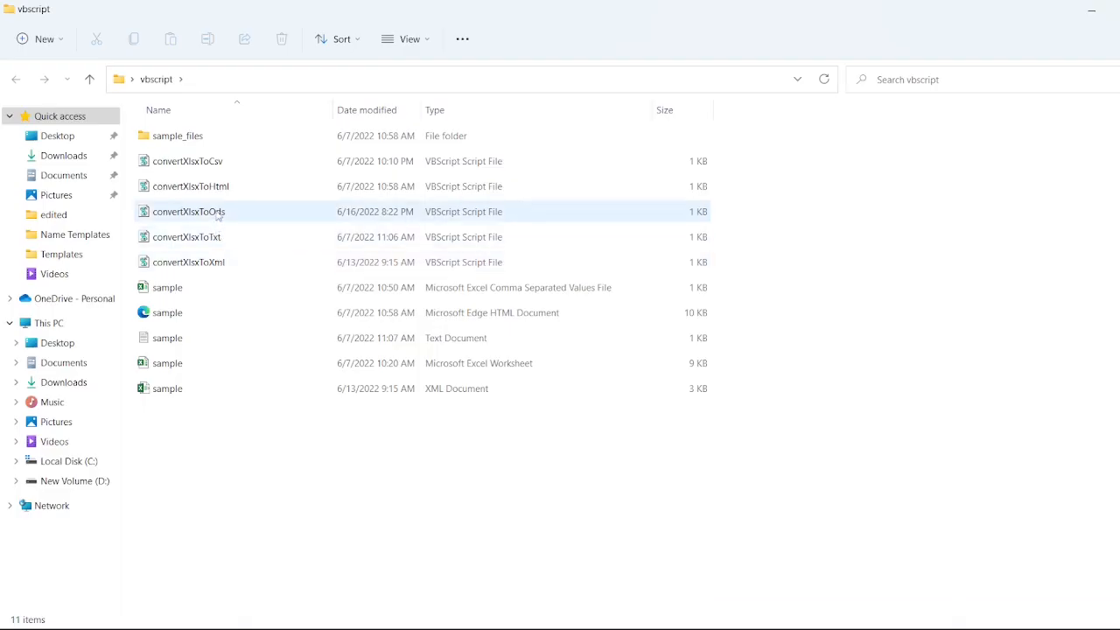
{"action": "mouse_move", "coordinate": [189, 209]}
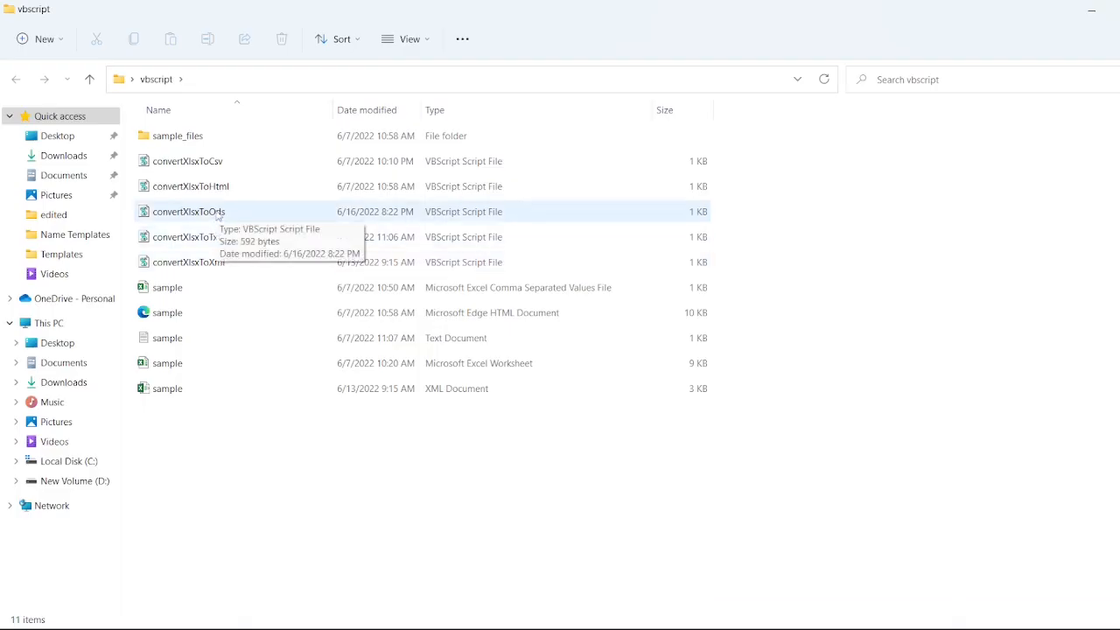
Run convertXlsxToOds and open the generated sample OpenDocument Spreadsheet with OpenOffice Calc
{"action": "left_click", "coordinate": [189, 210]}
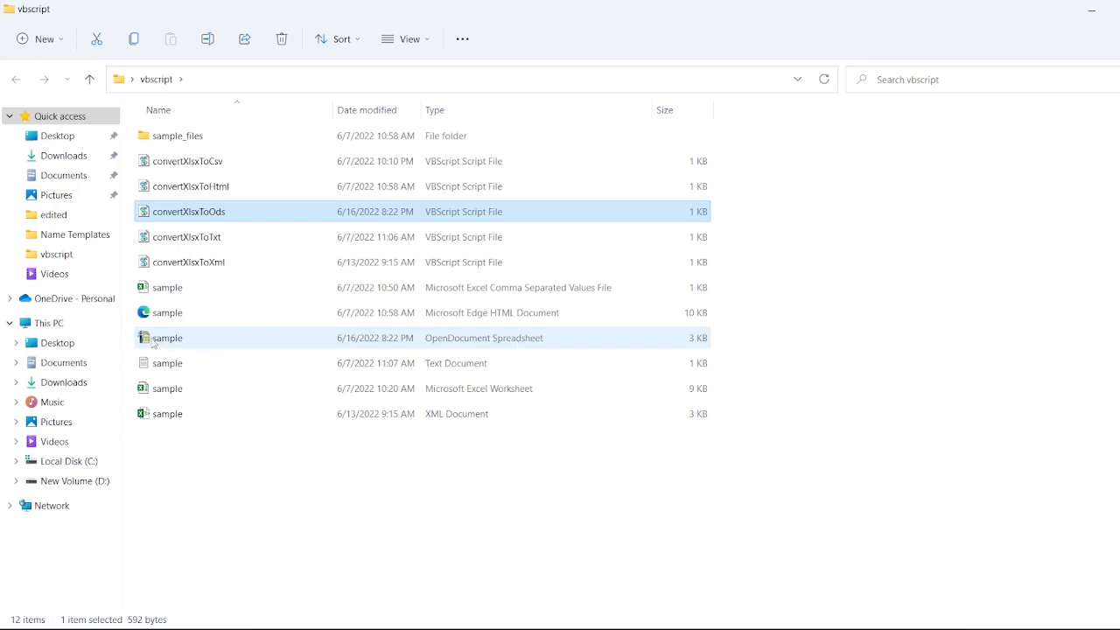
{"action": "mouse_move", "coordinate": [166, 338]}
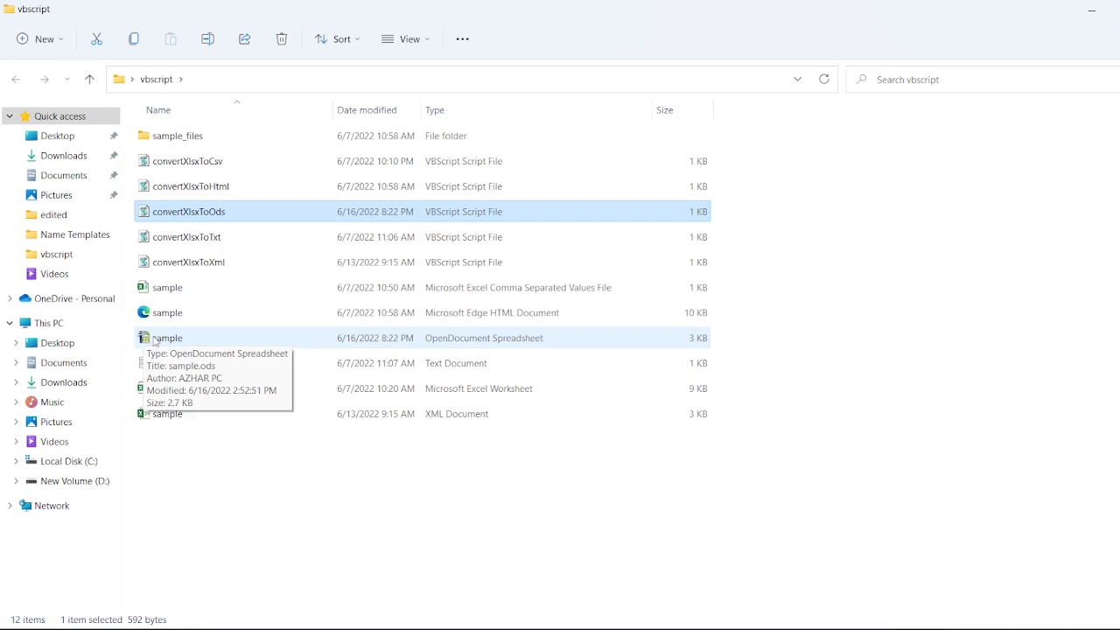
{"action": "mouse_move", "coordinate": [294, 343]}
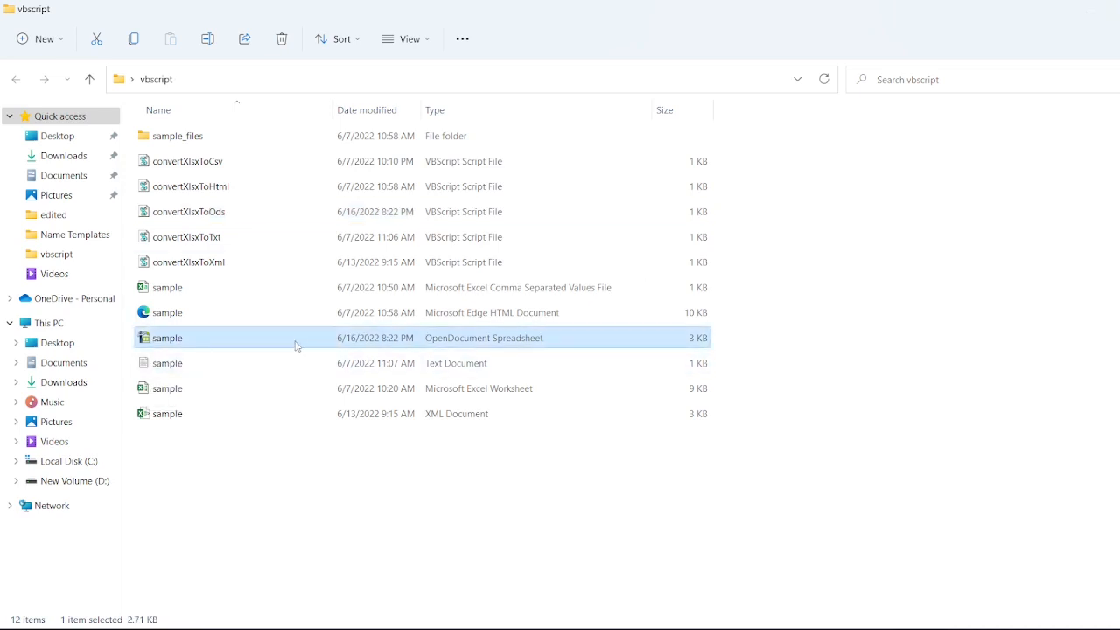
{"action": "double_click", "coordinate": [168, 338]}
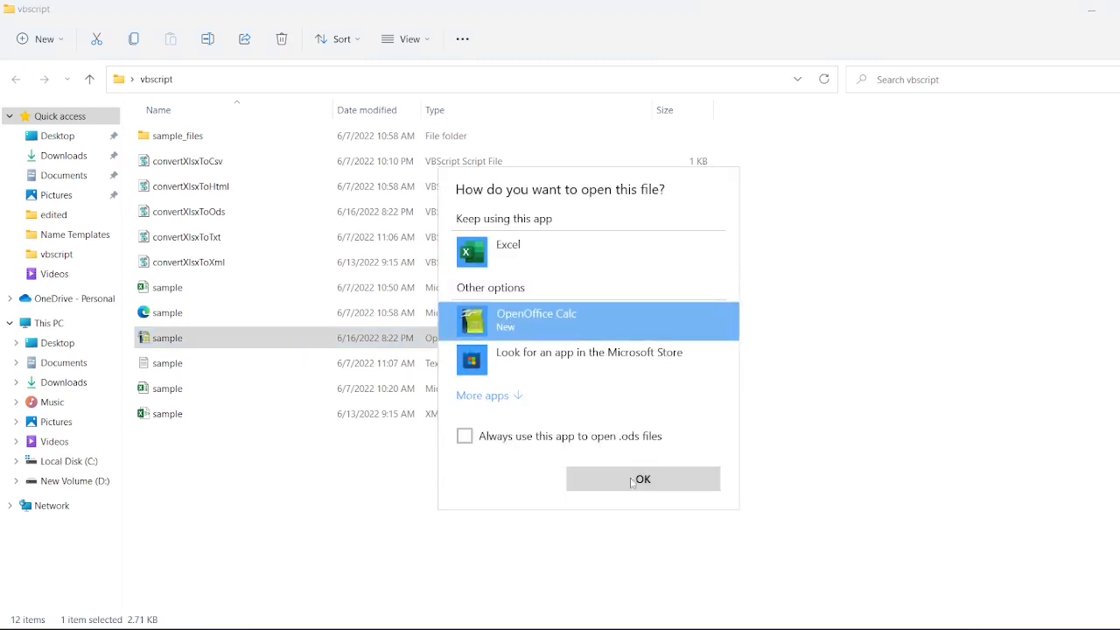
{"action": "left_click", "coordinate": [642, 479]}
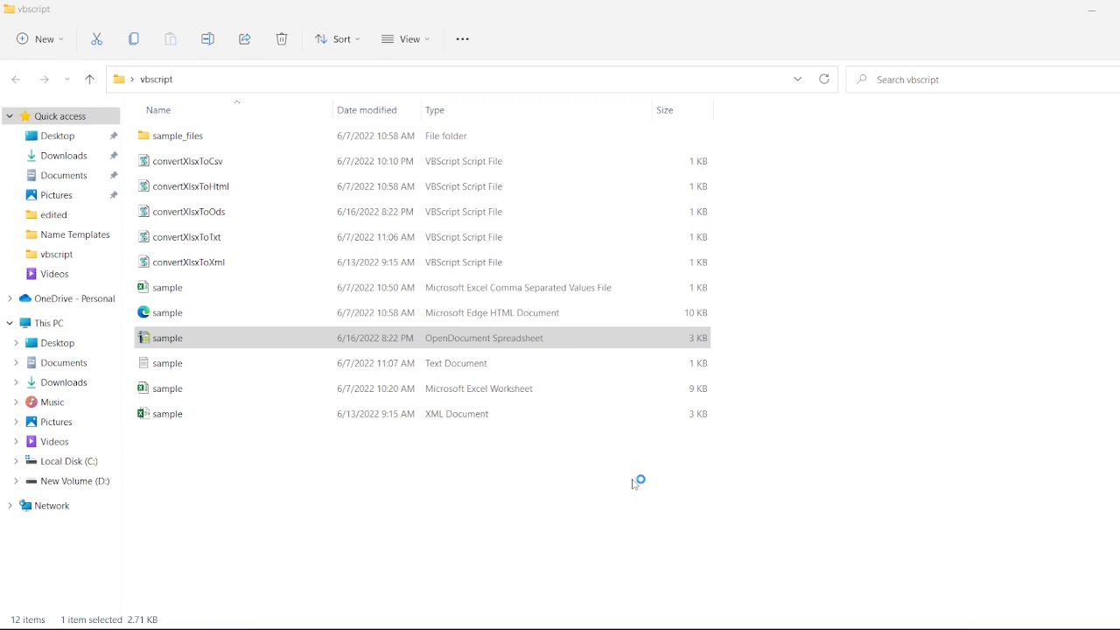
{"action": "double_click", "coordinate": [167, 338]}
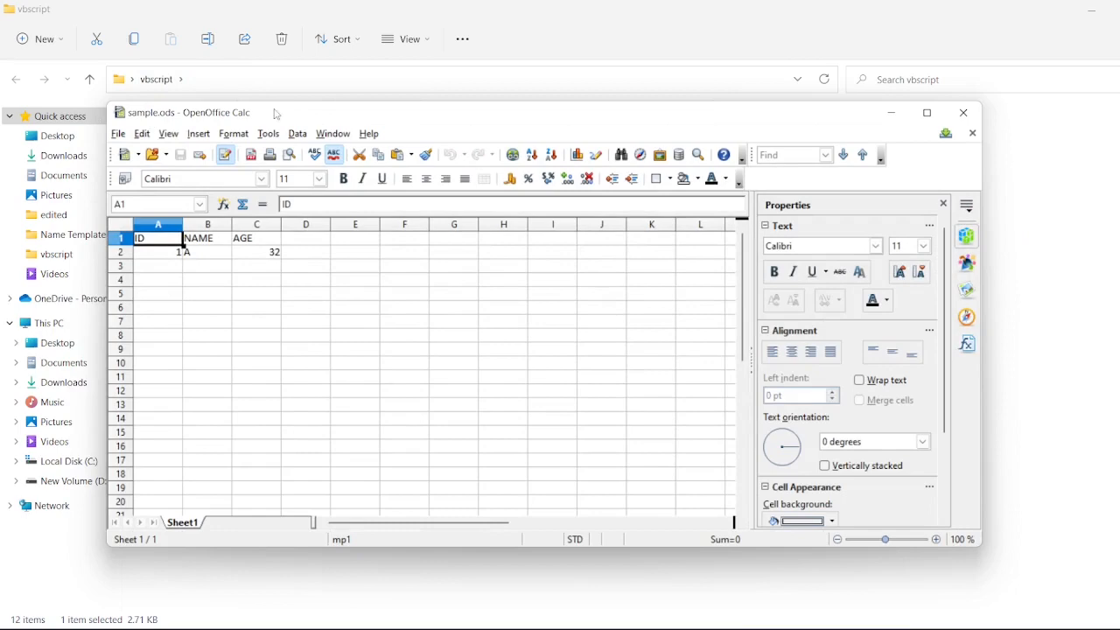
Focus sample.ods in OpenOffice Calc to check the ID, NAME and AGE cells
{"action": "left_click", "coordinate": [925, 112]}
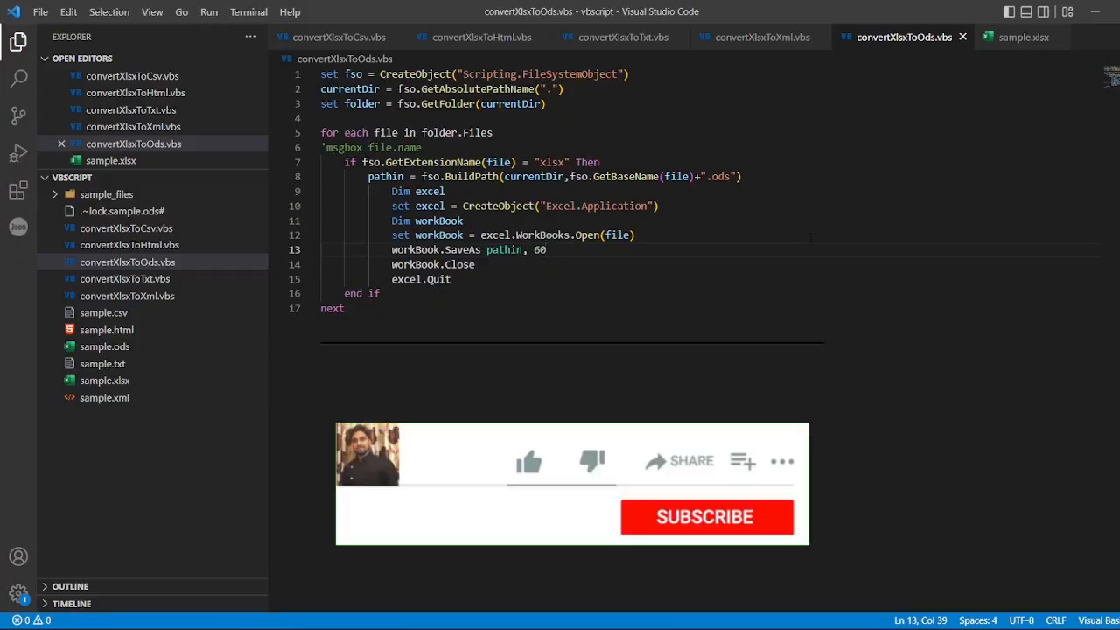
{"action": "left_click", "coordinate": [528, 462]}
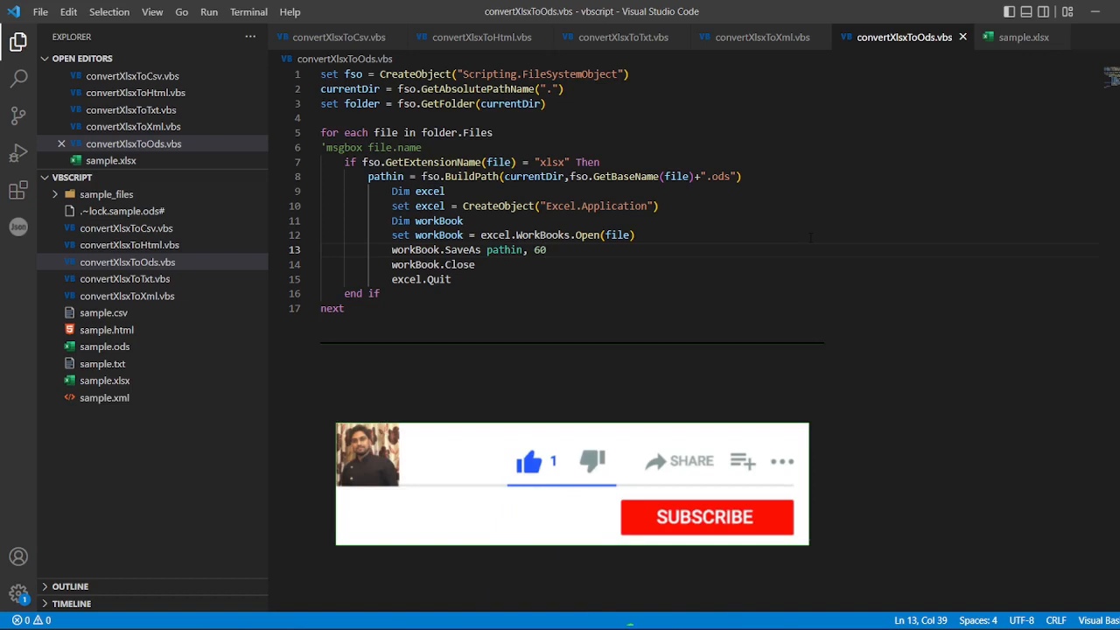